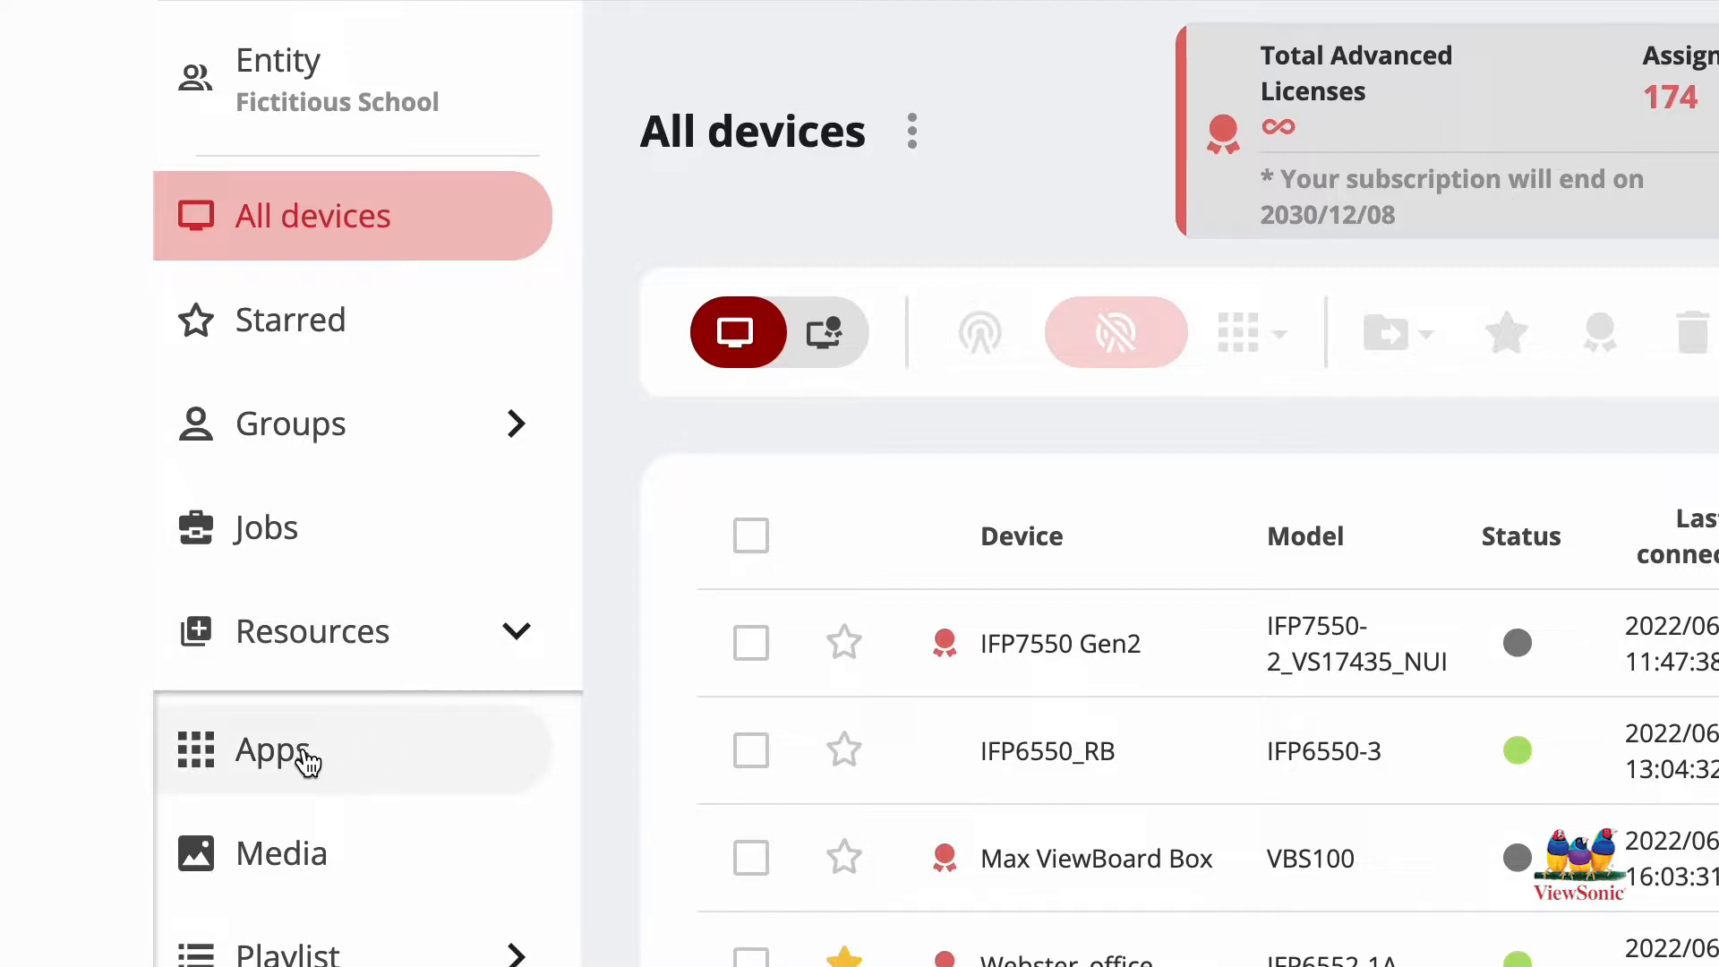
# - Browse the Apps library's ViewSonic, approved third-party and custom app collections
pyautogui.click(272, 750)
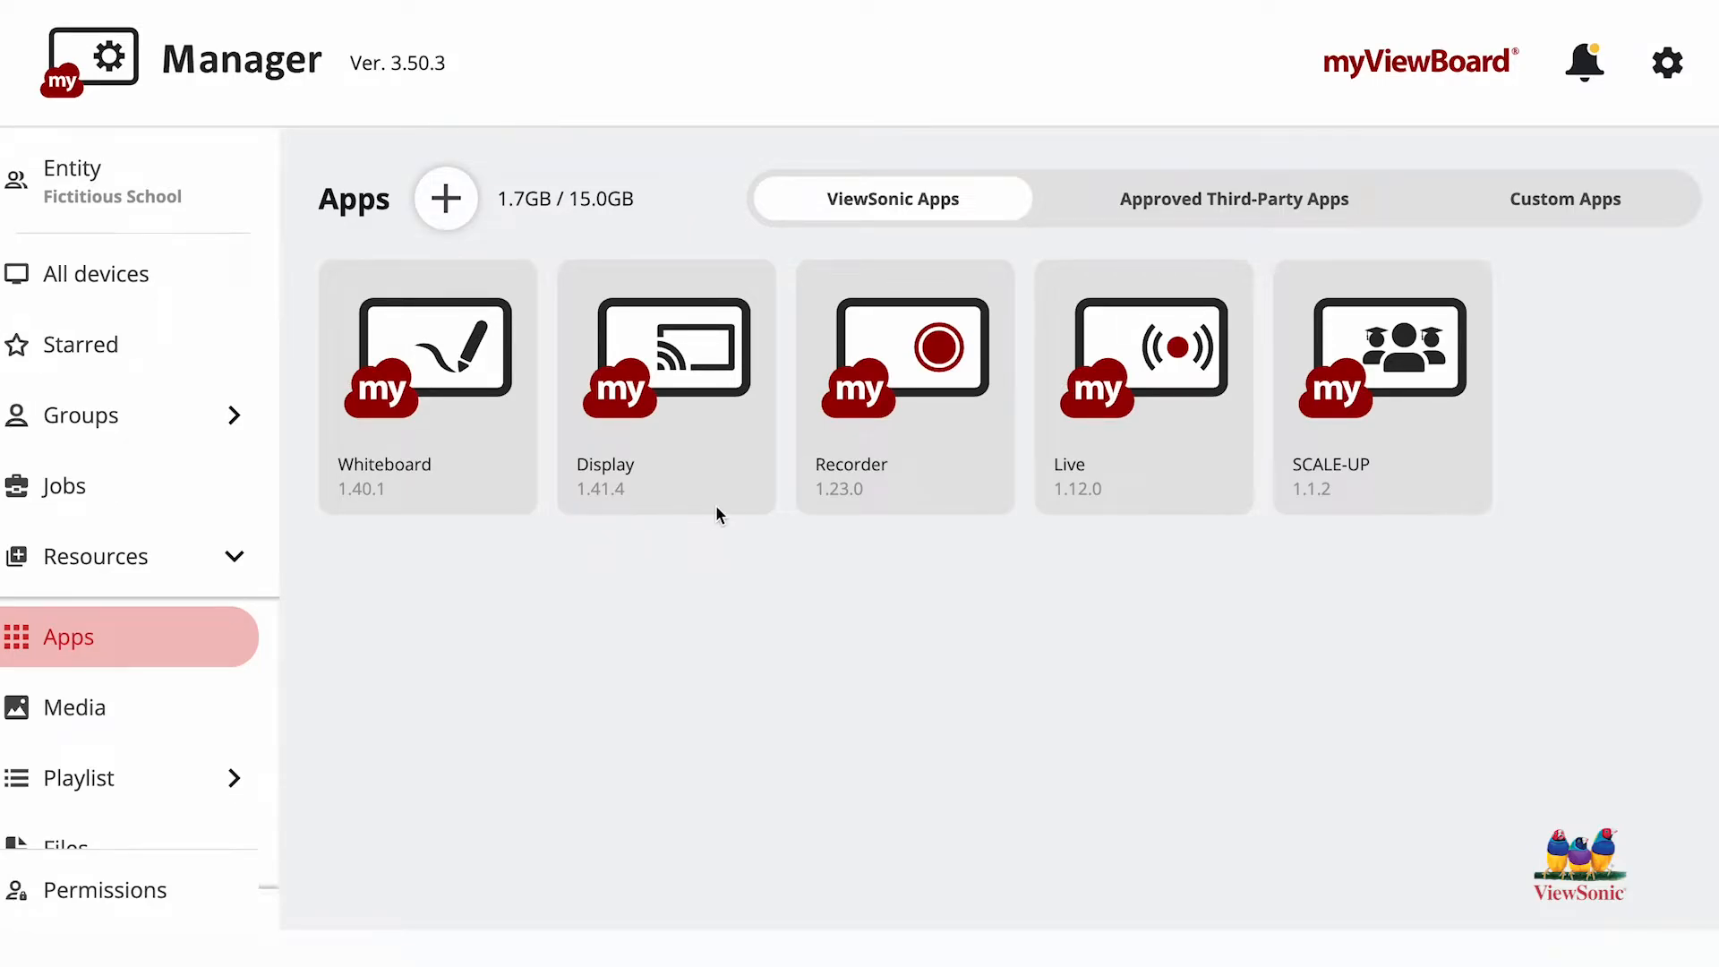
pyautogui.click(1234, 198)
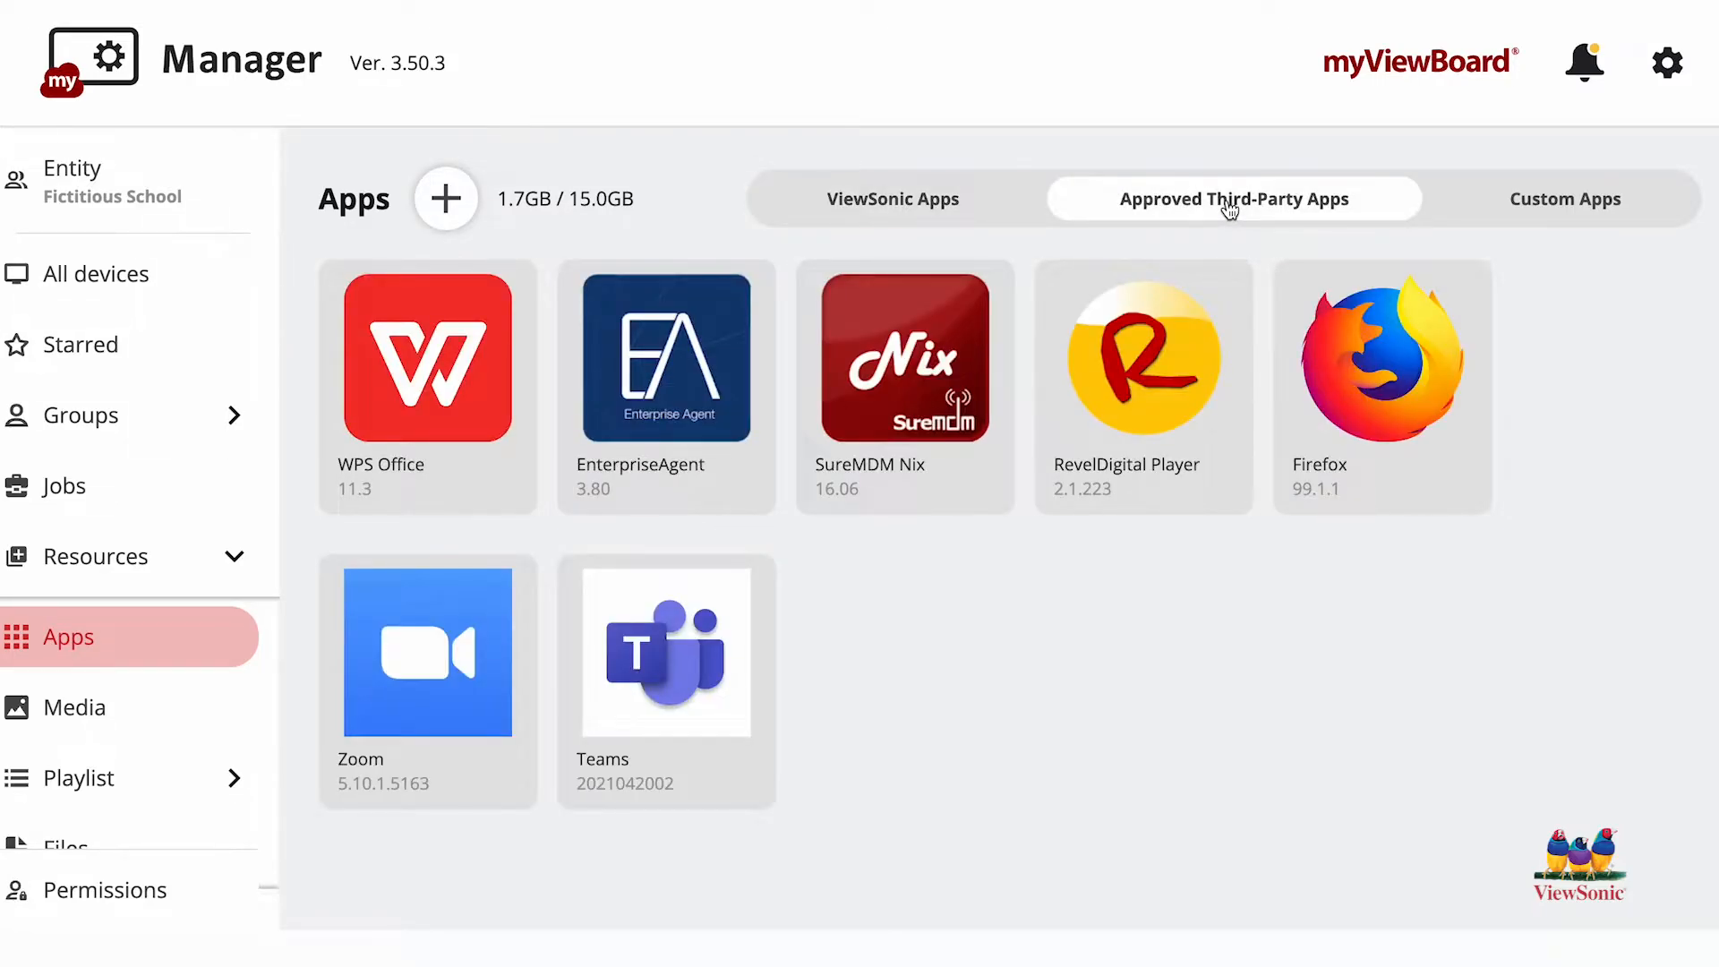
pyautogui.moveTo(1365, 394)
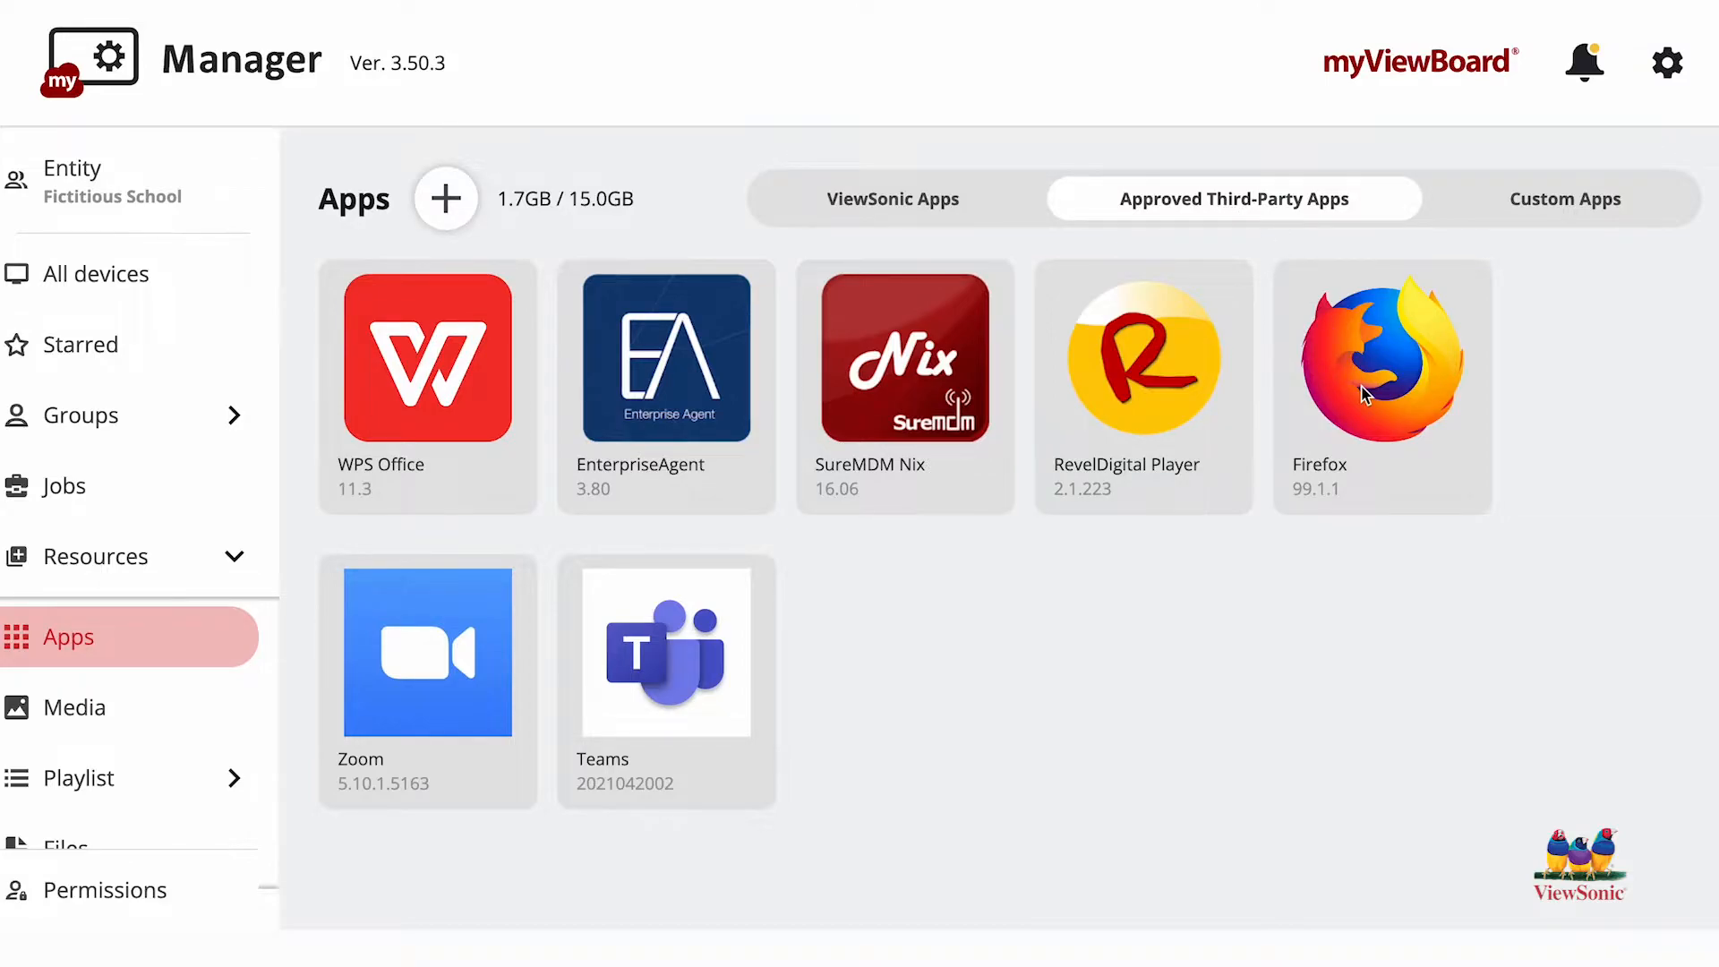
pyautogui.moveTo(1569, 215)
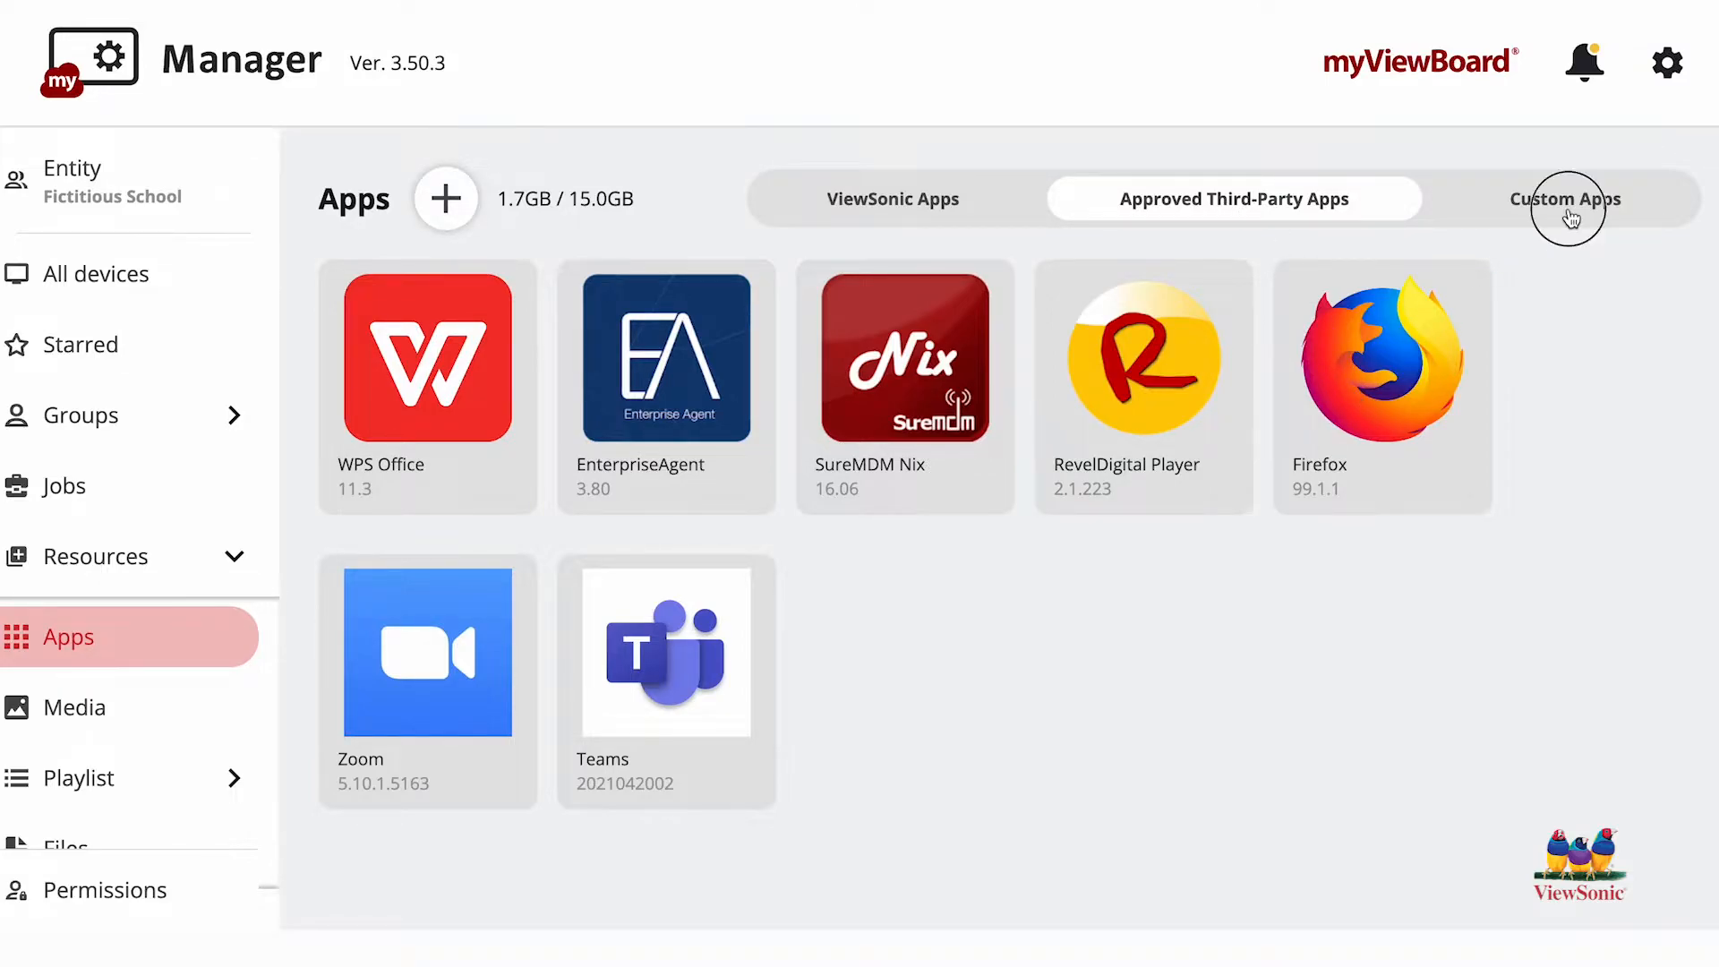
pyautogui.click(1565, 199)
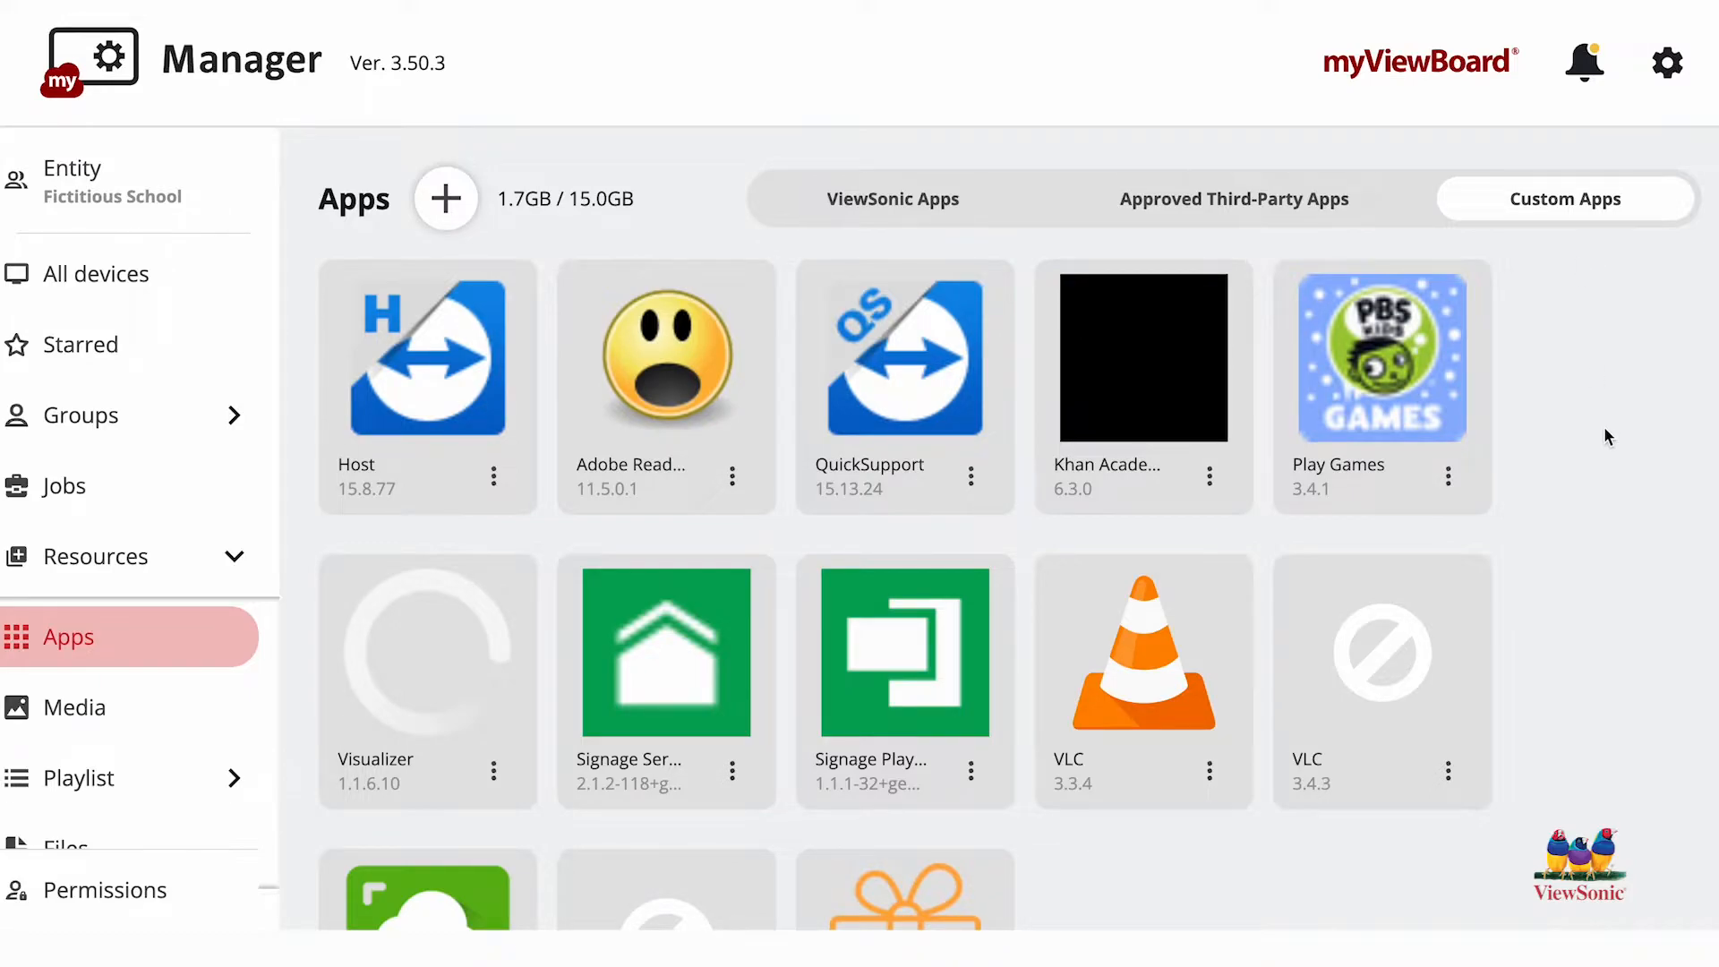
pyautogui.moveTo(1610, 368)
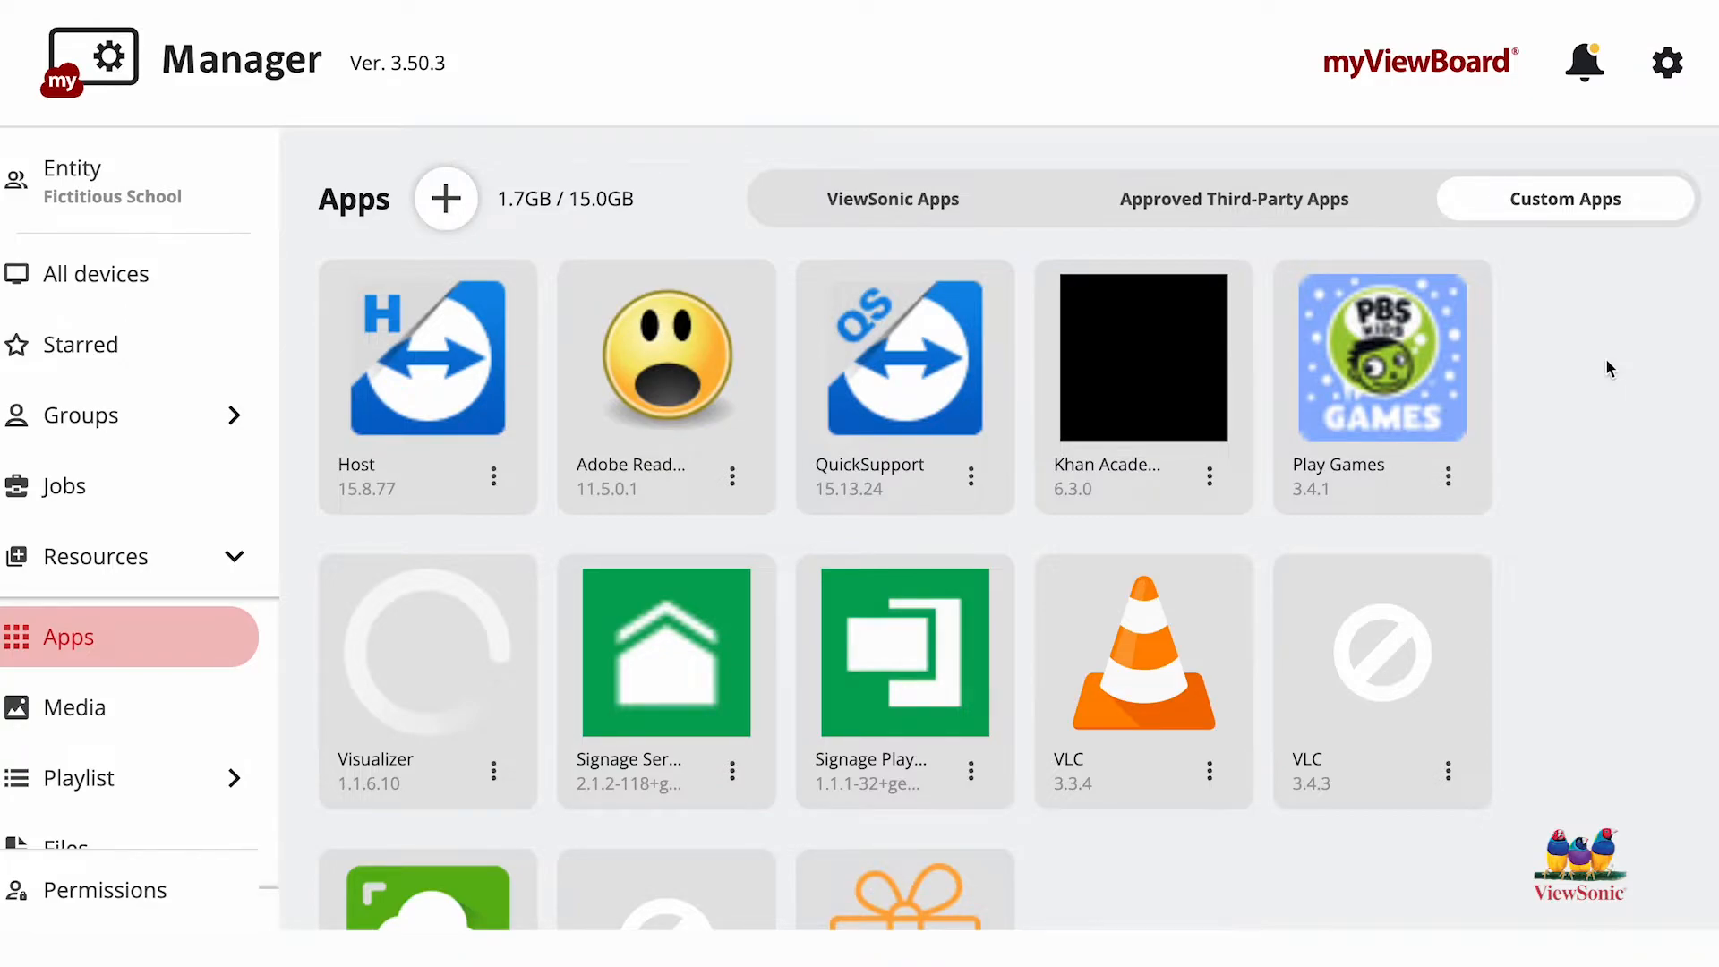
pyautogui.moveTo(1612, 454)
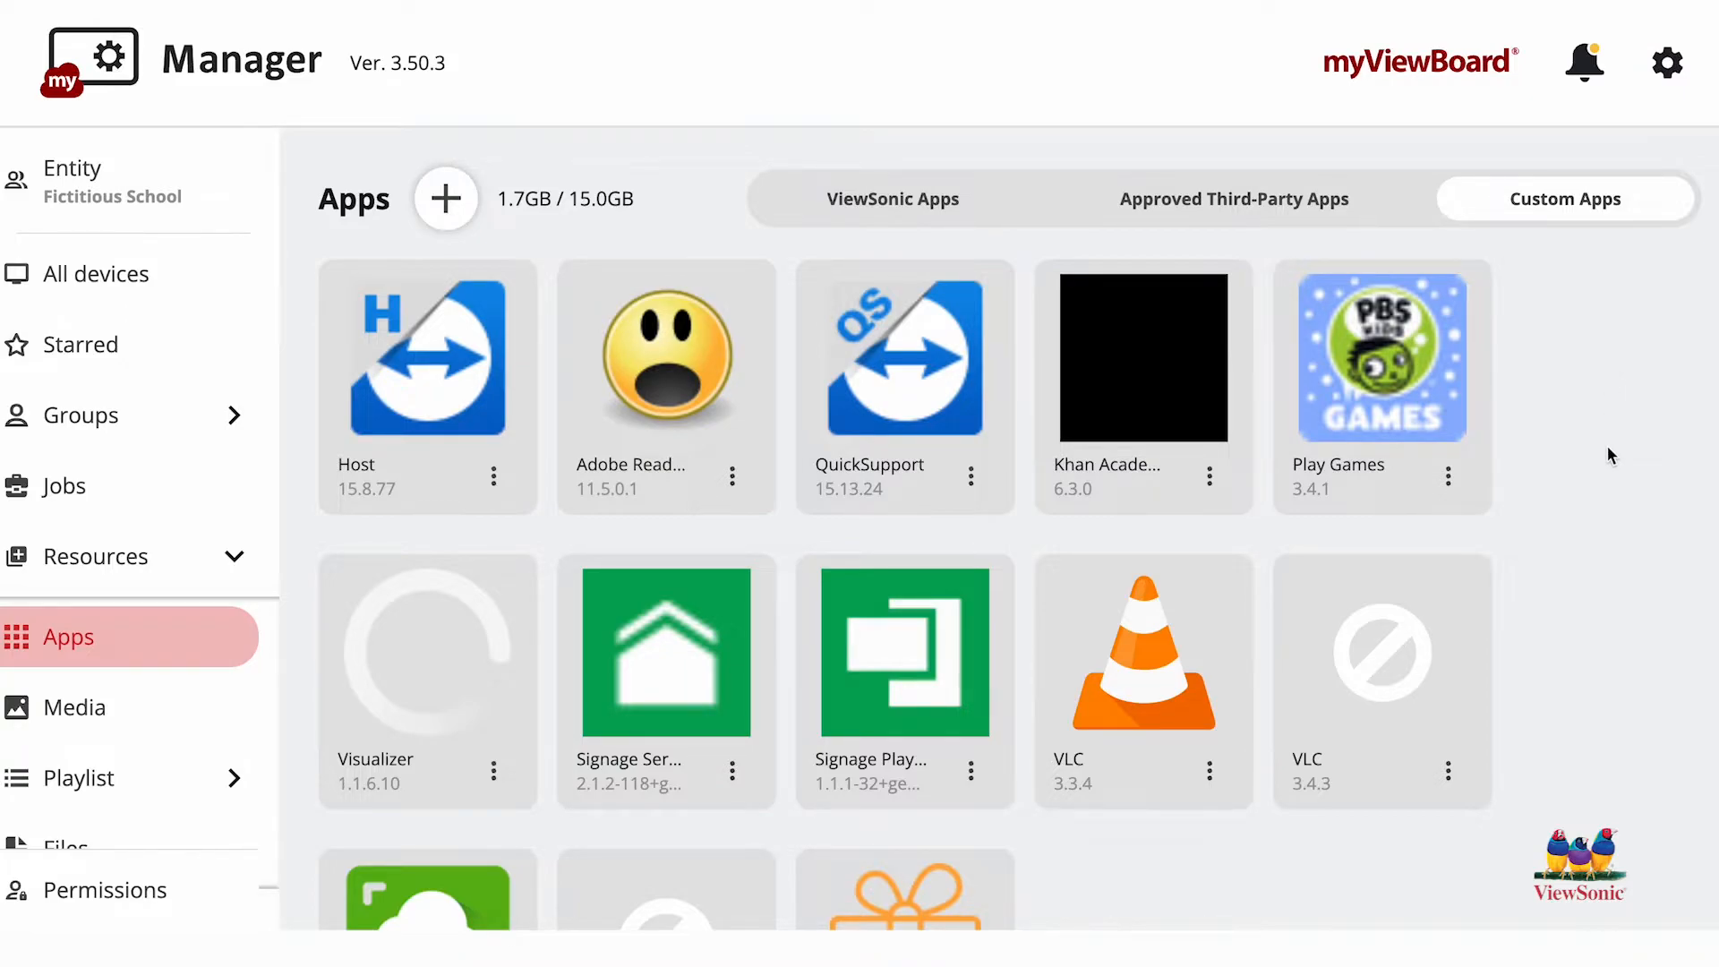
pyautogui.moveTo(1631, 545)
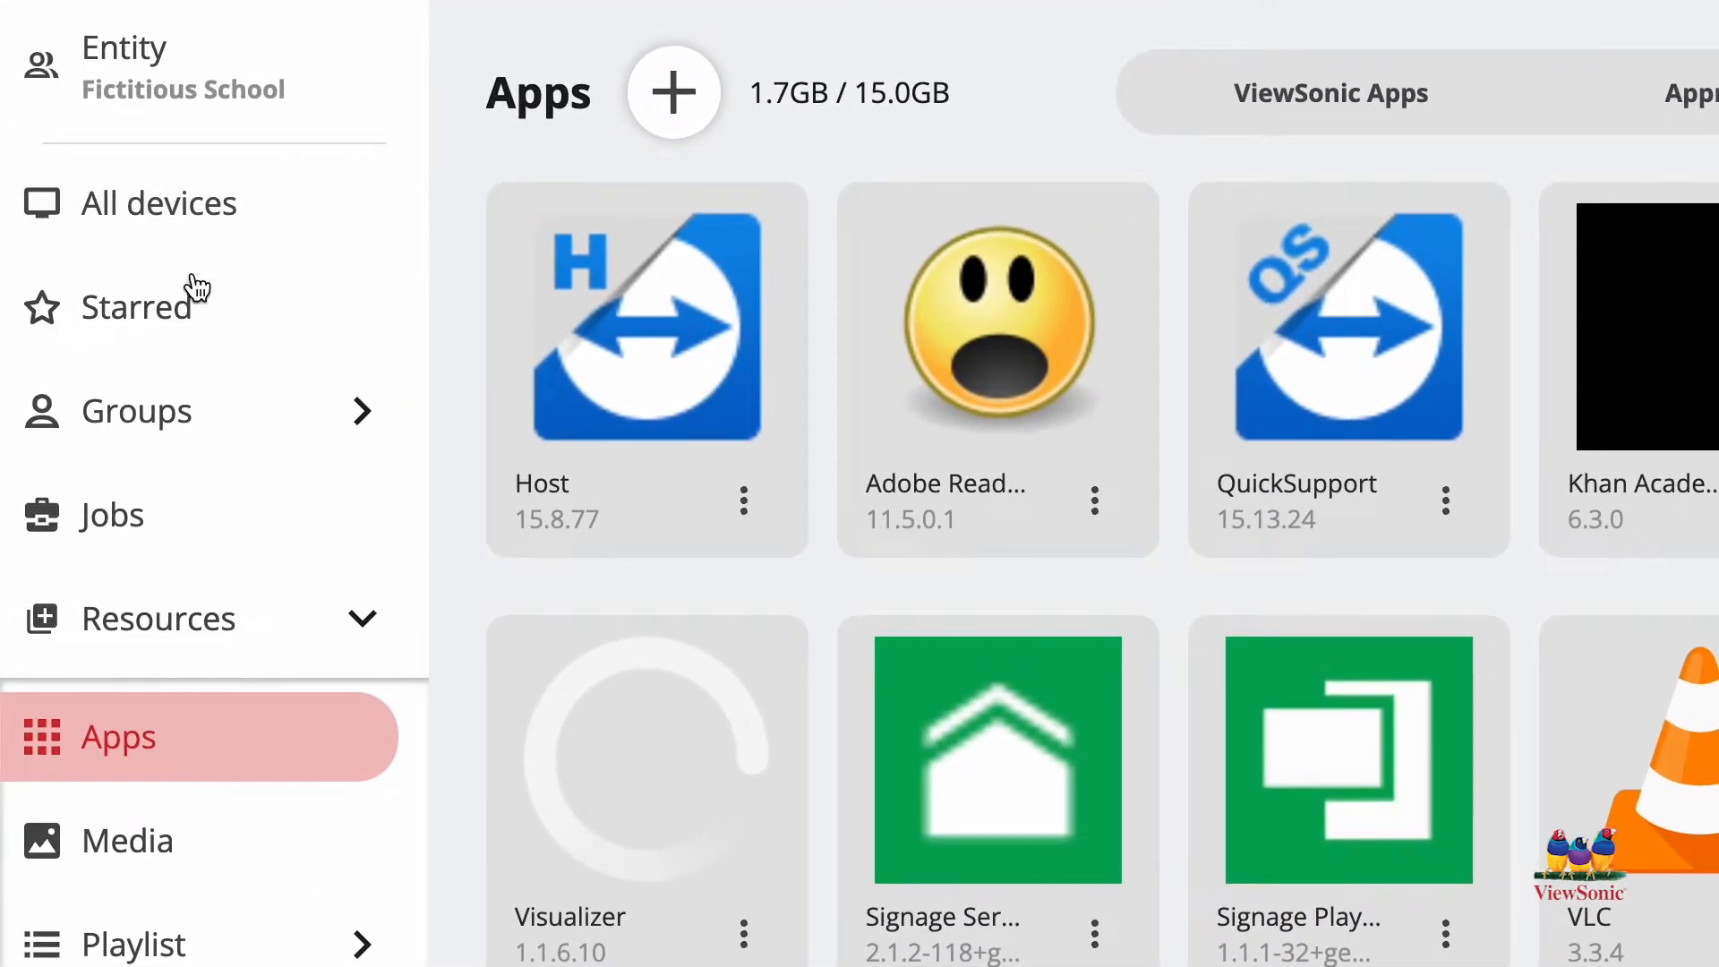
# - Show the Starred devices and select the Sharpe 52 display
pyautogui.click(139, 307)
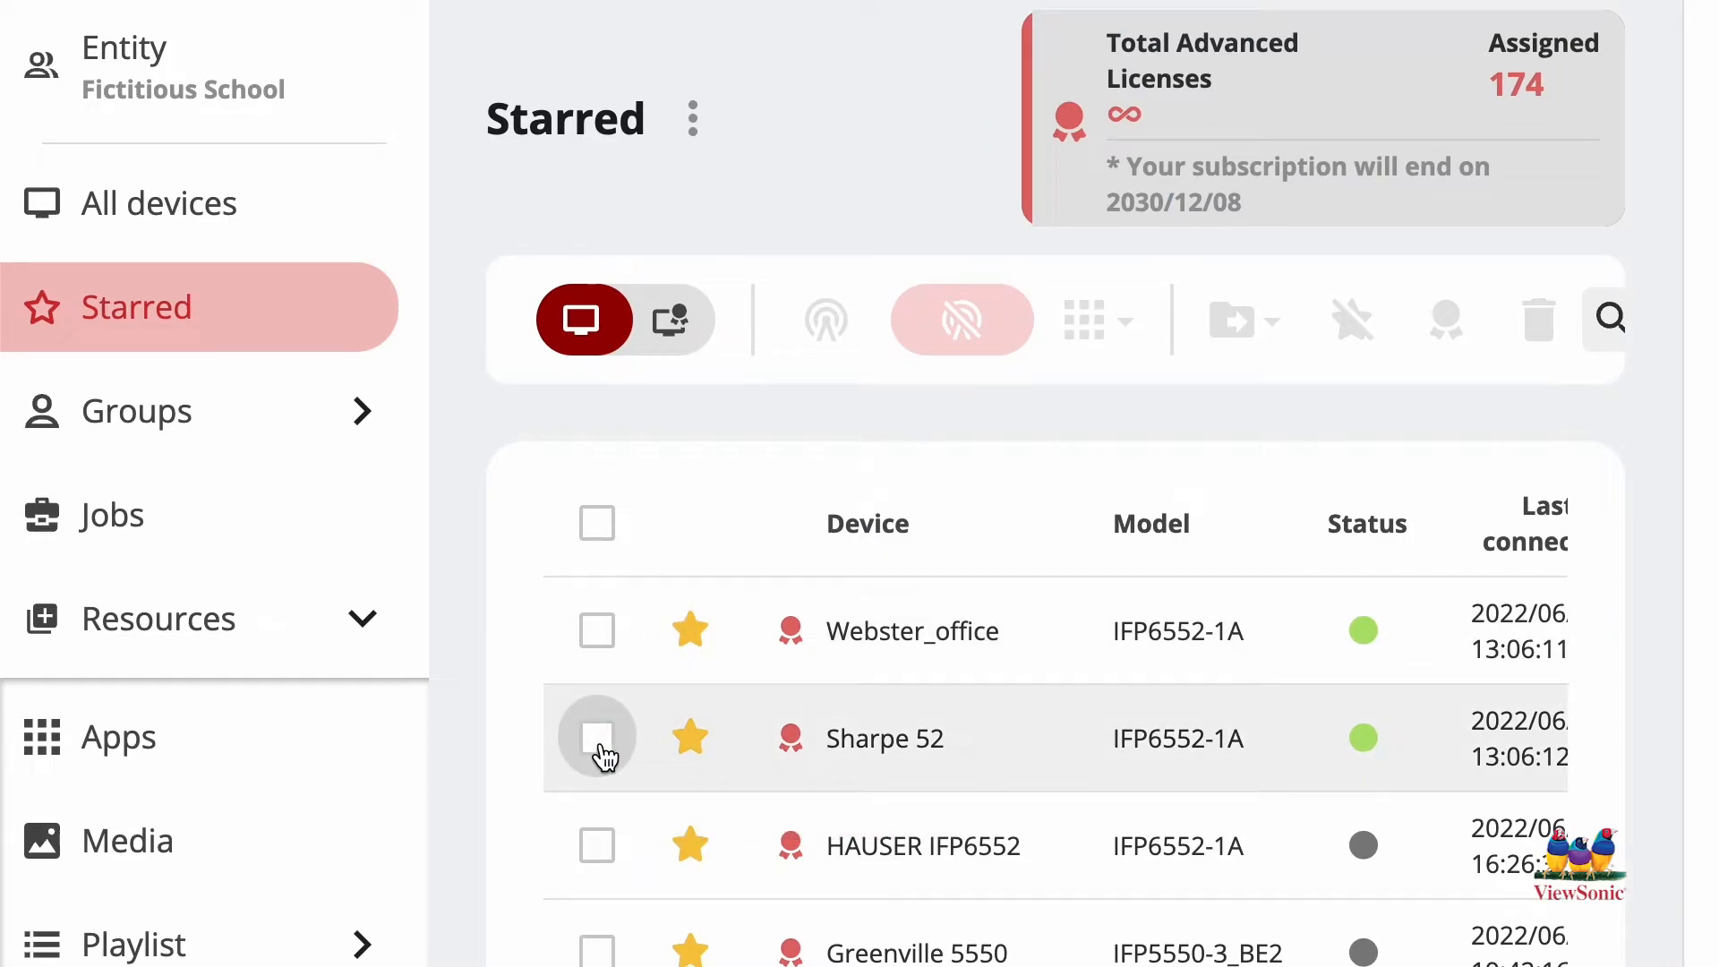
pyautogui.click(596, 738)
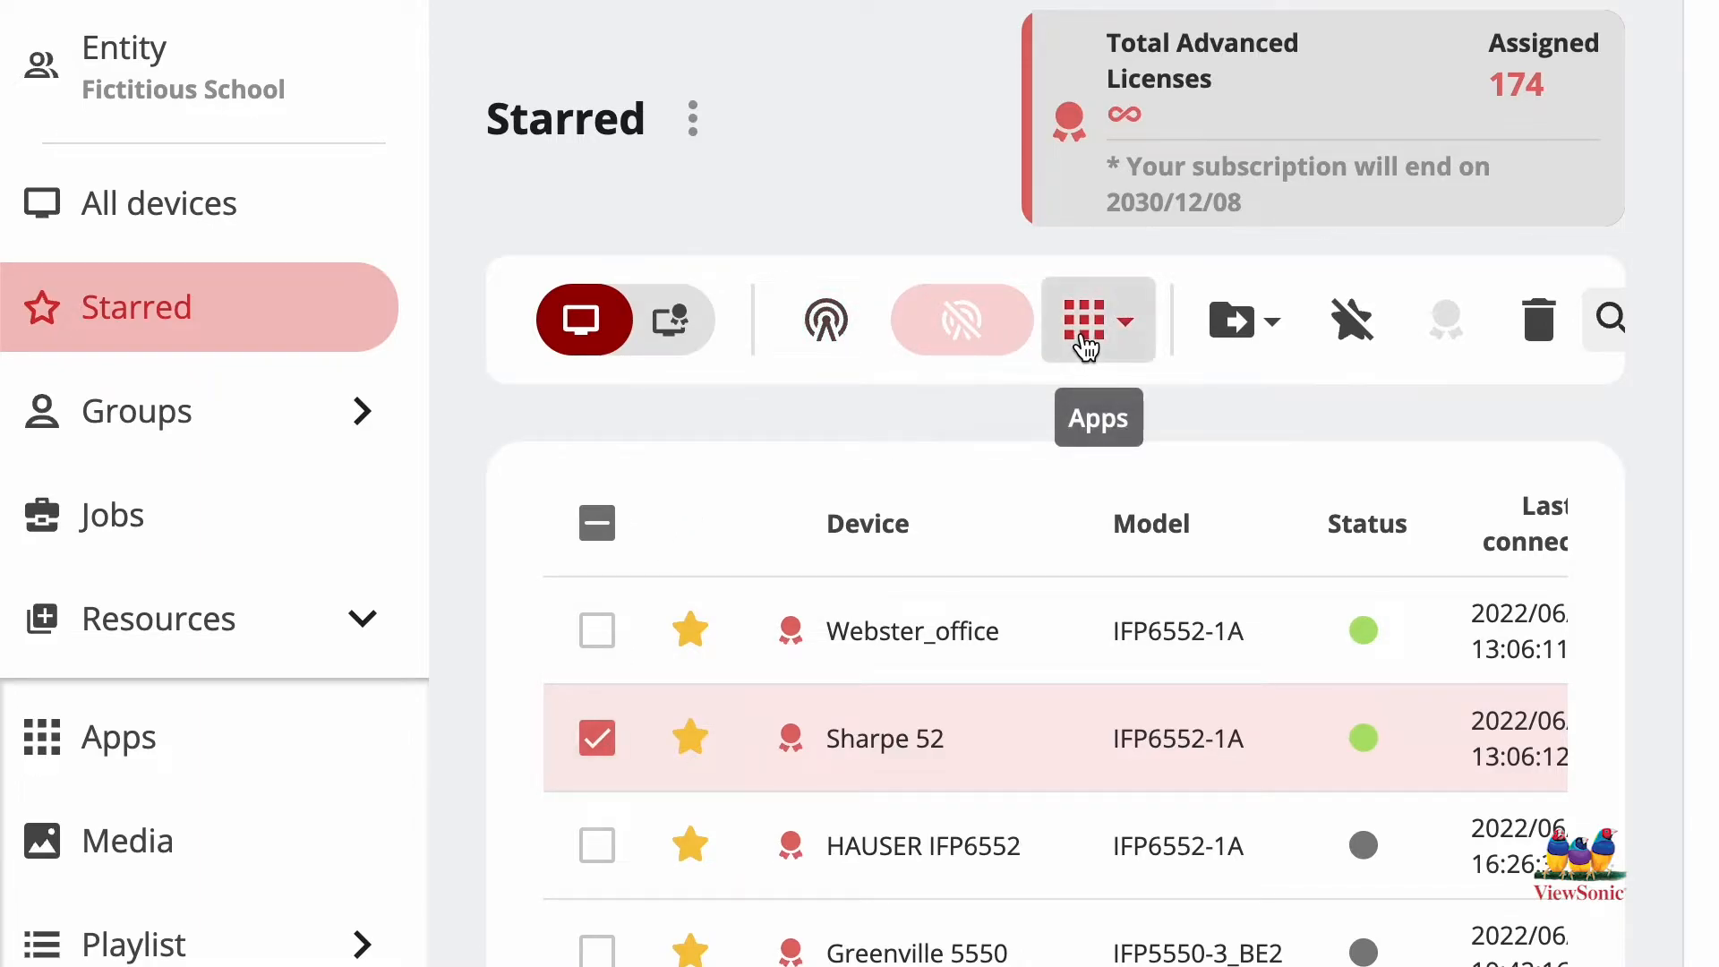
pyautogui.moveTo(1135, 335)
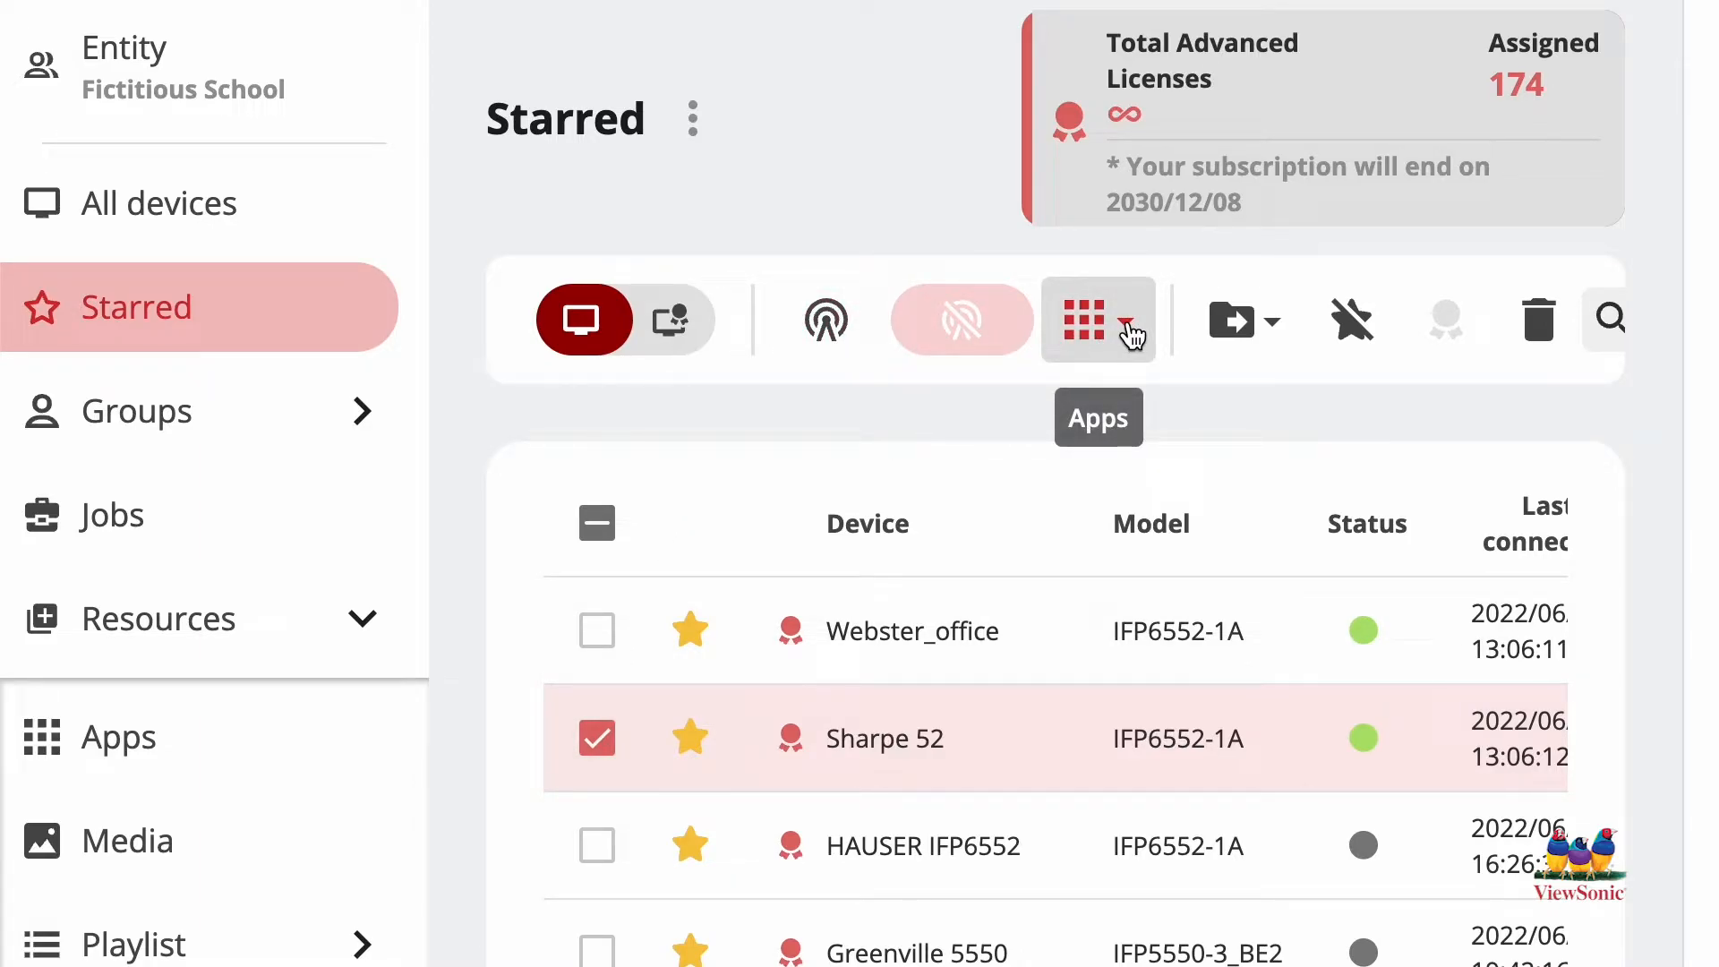
# - Choose Install from the Apps actions to list apps available for Sharpe 52
pyautogui.click(1085, 319)
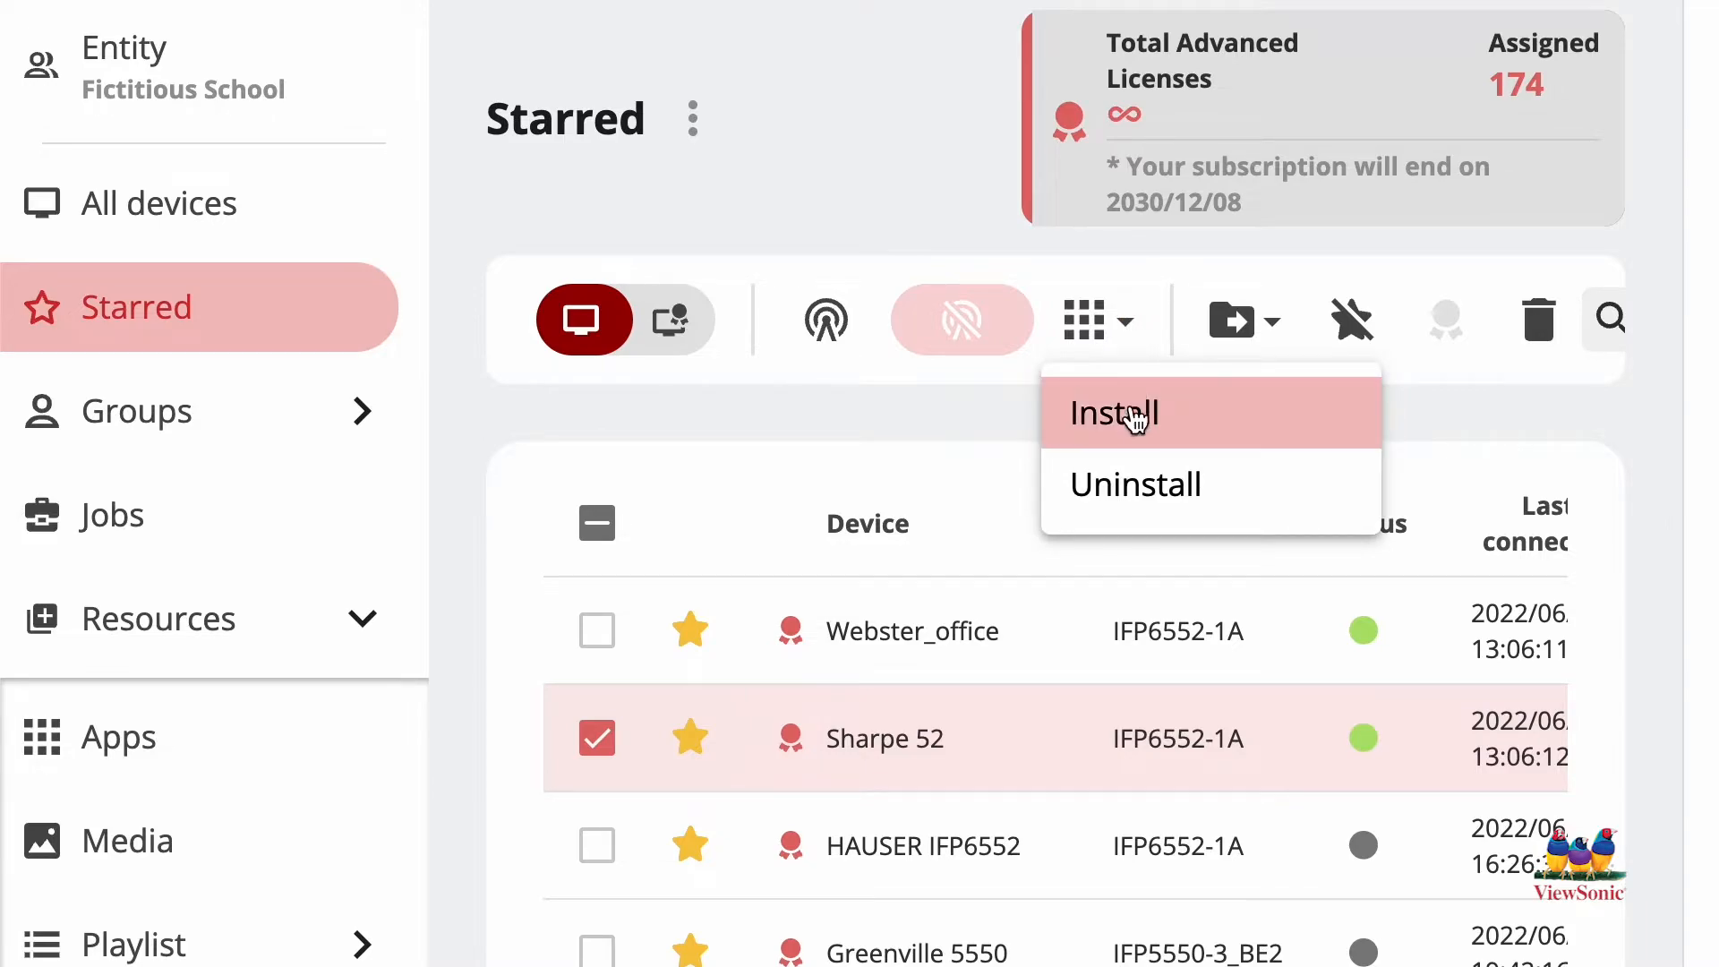
pyautogui.moveTo(1166, 473)
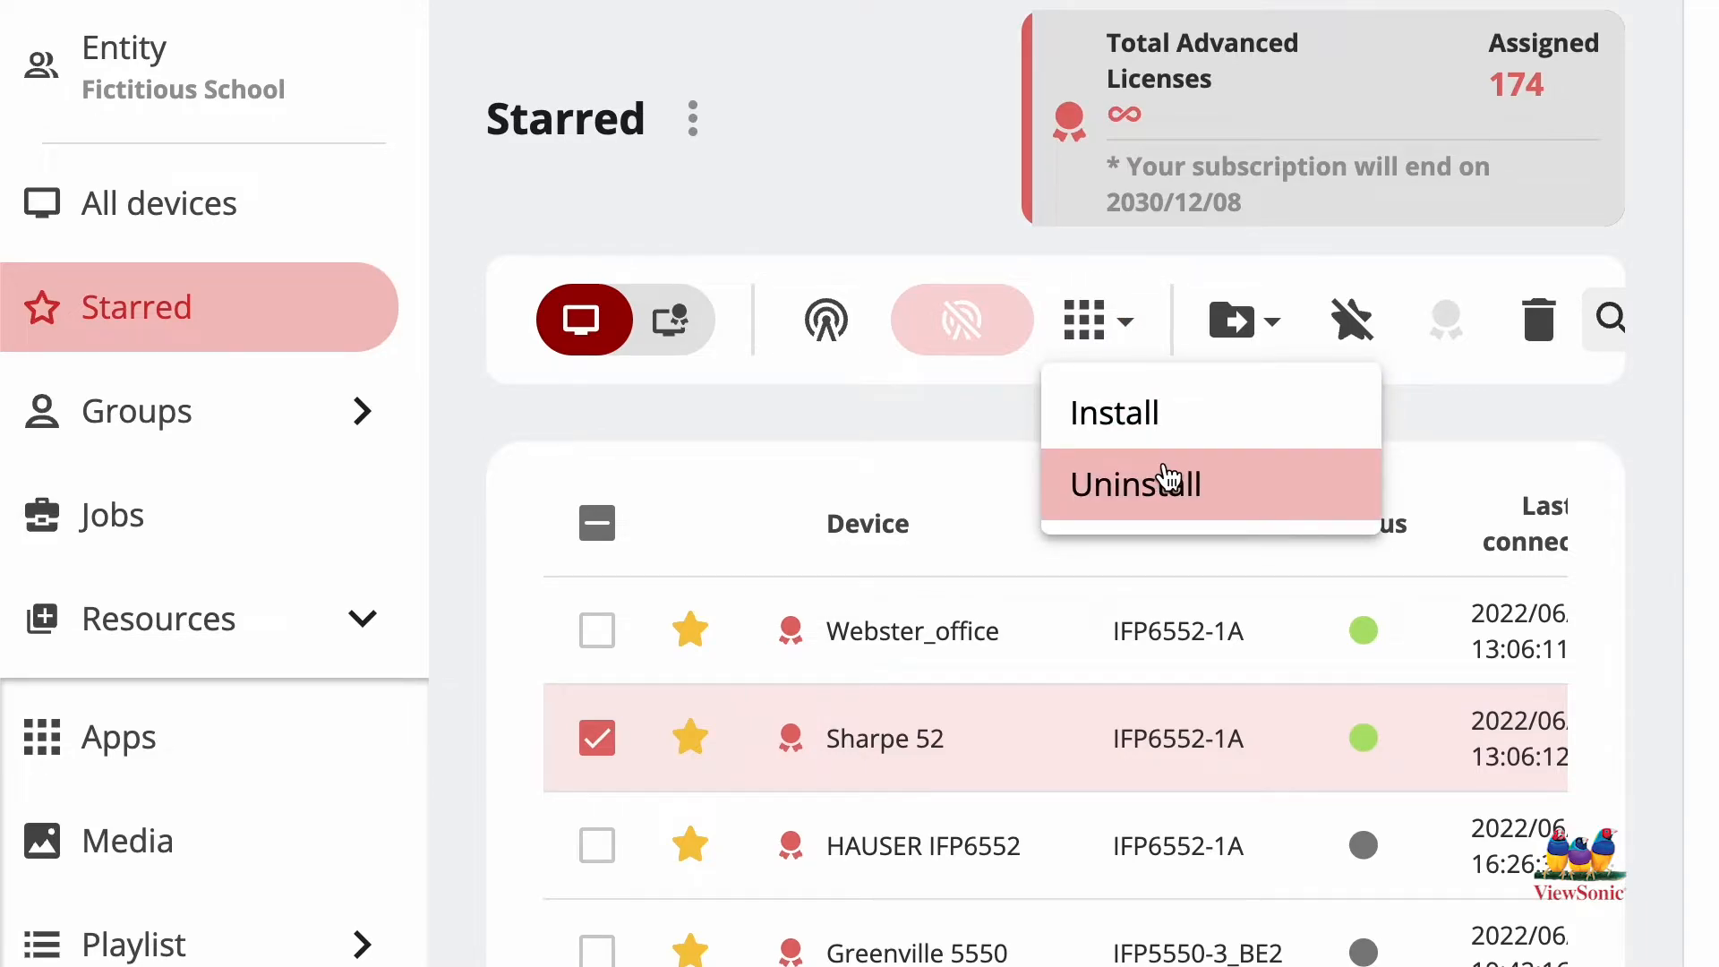
pyautogui.click(1114, 412)
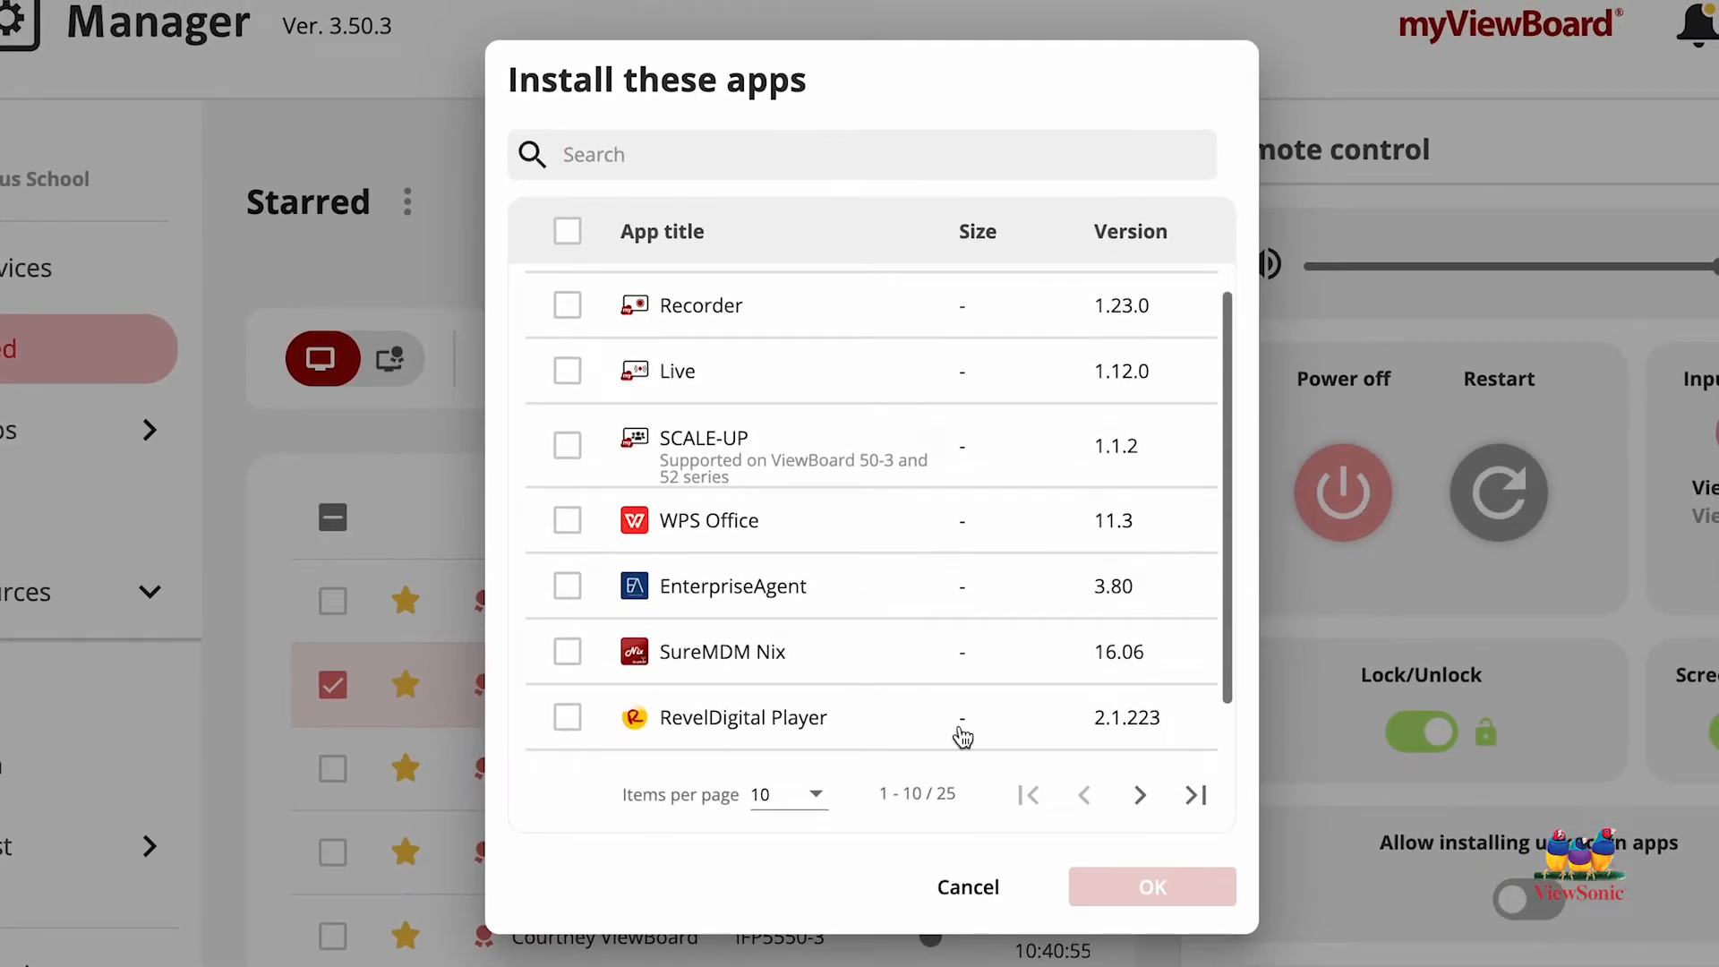
# - Page through the installable apps, select Live on page 1 and send the install command
pyautogui.click(1141, 793)
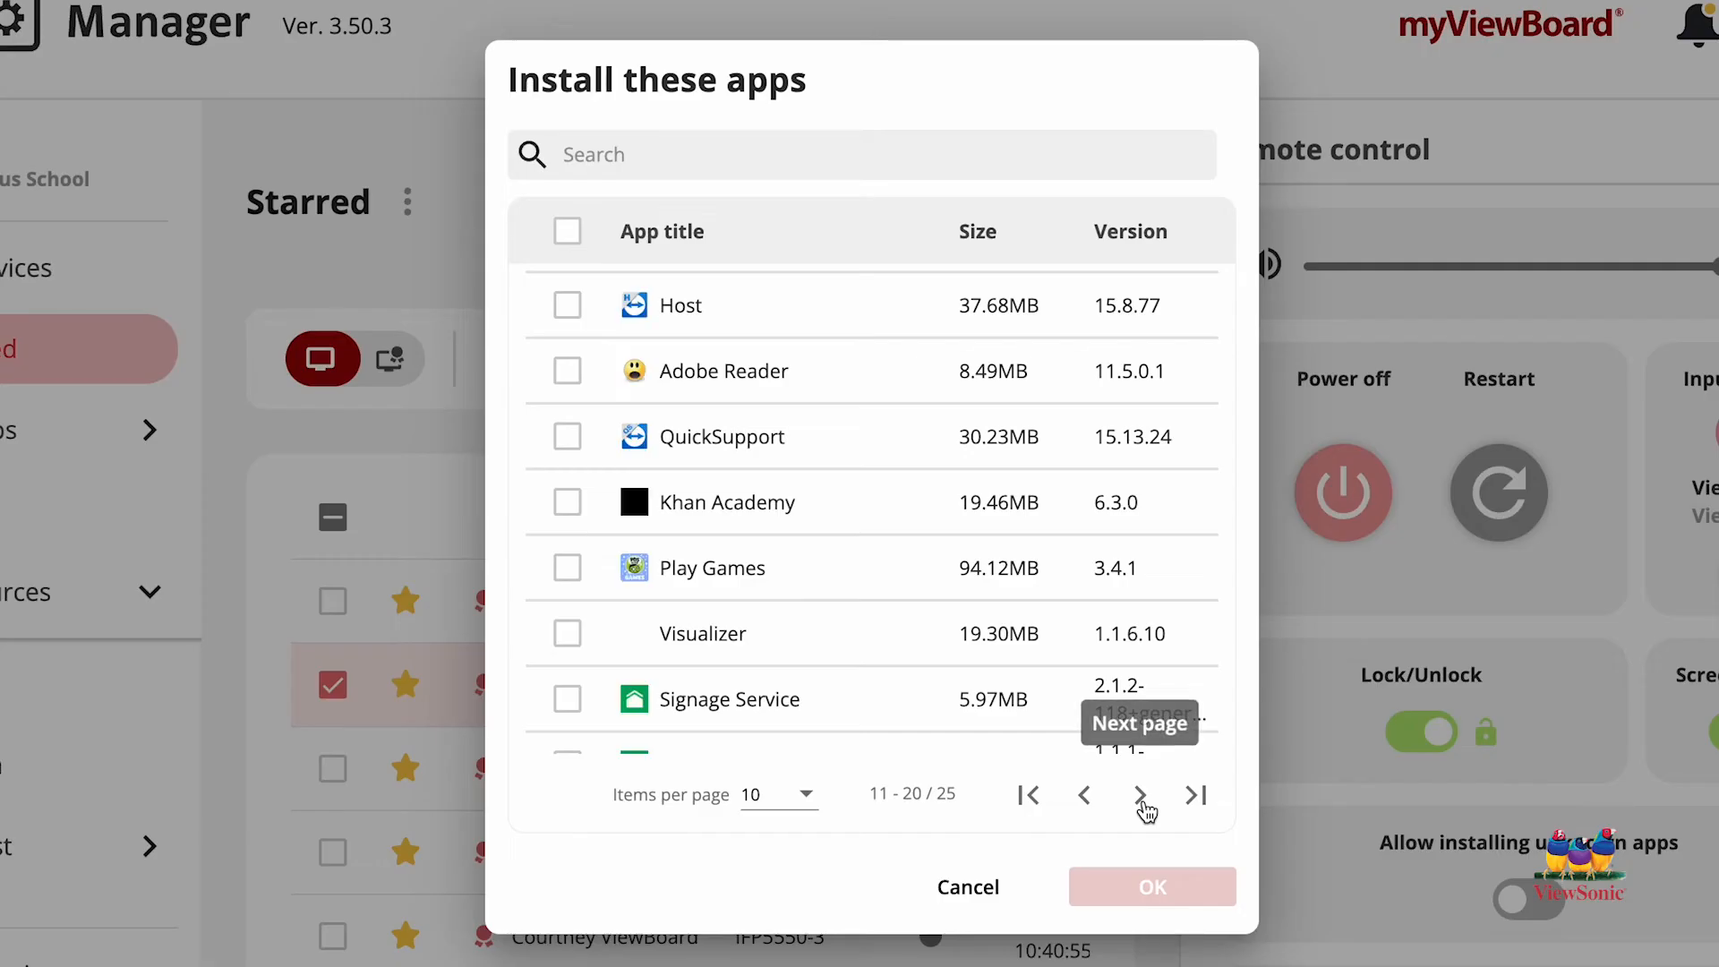
pyautogui.click(1140, 795)
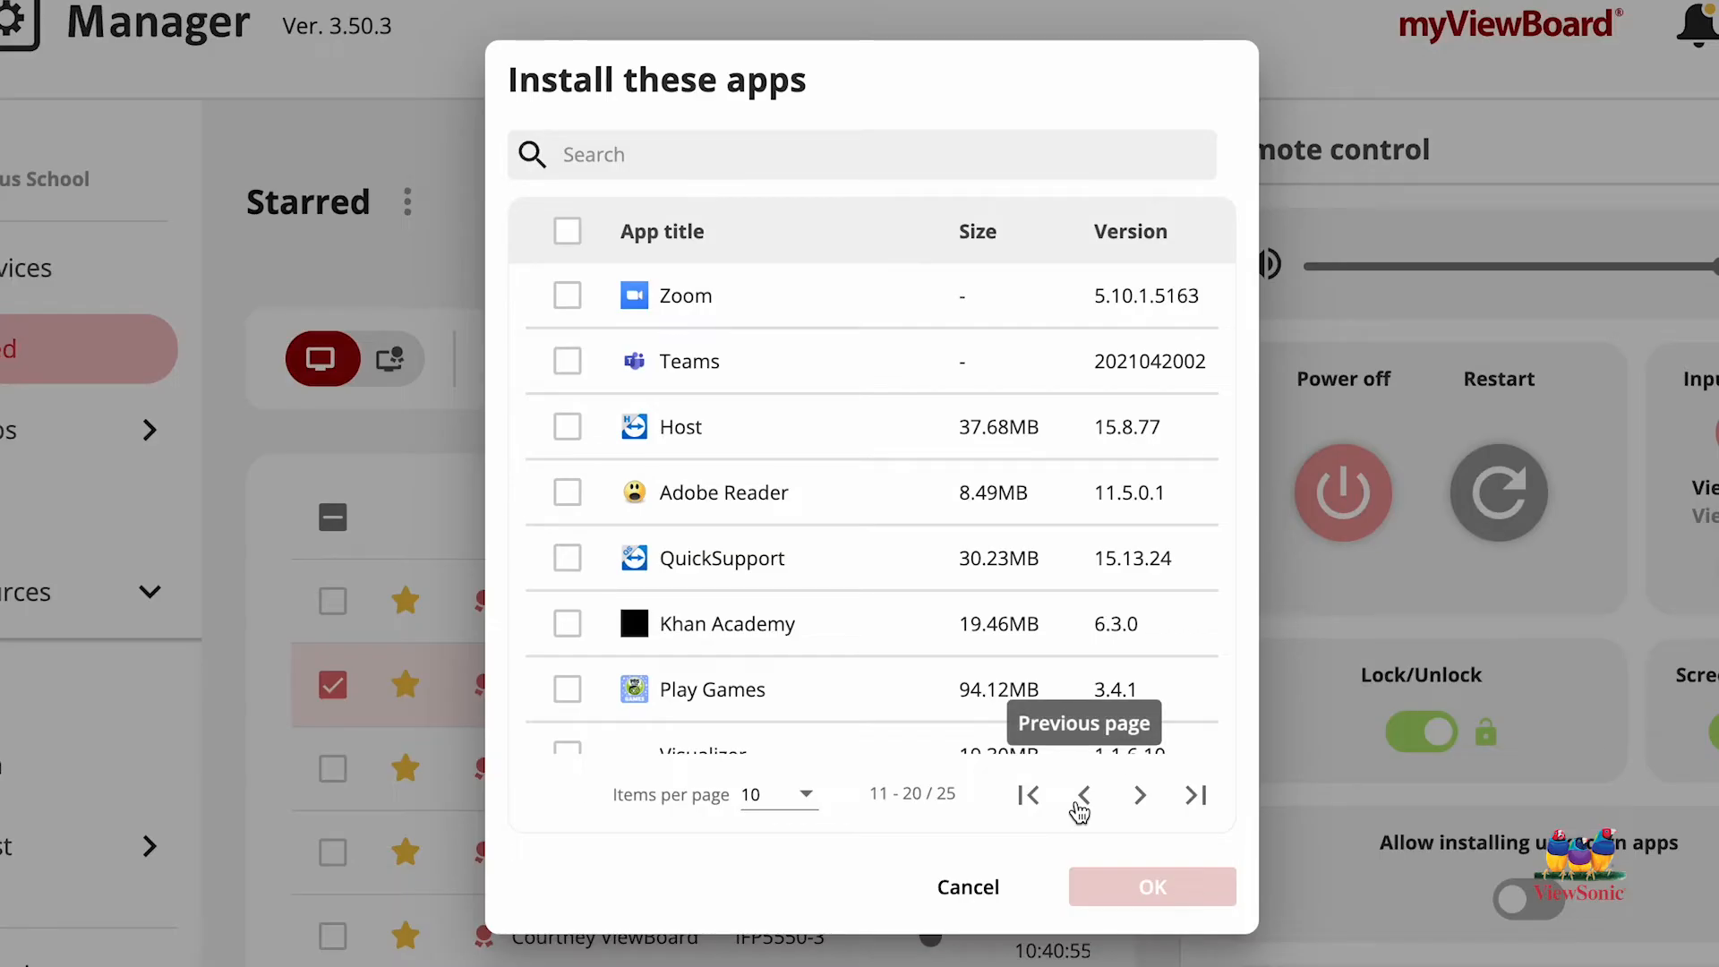
pyautogui.click(1082, 795)
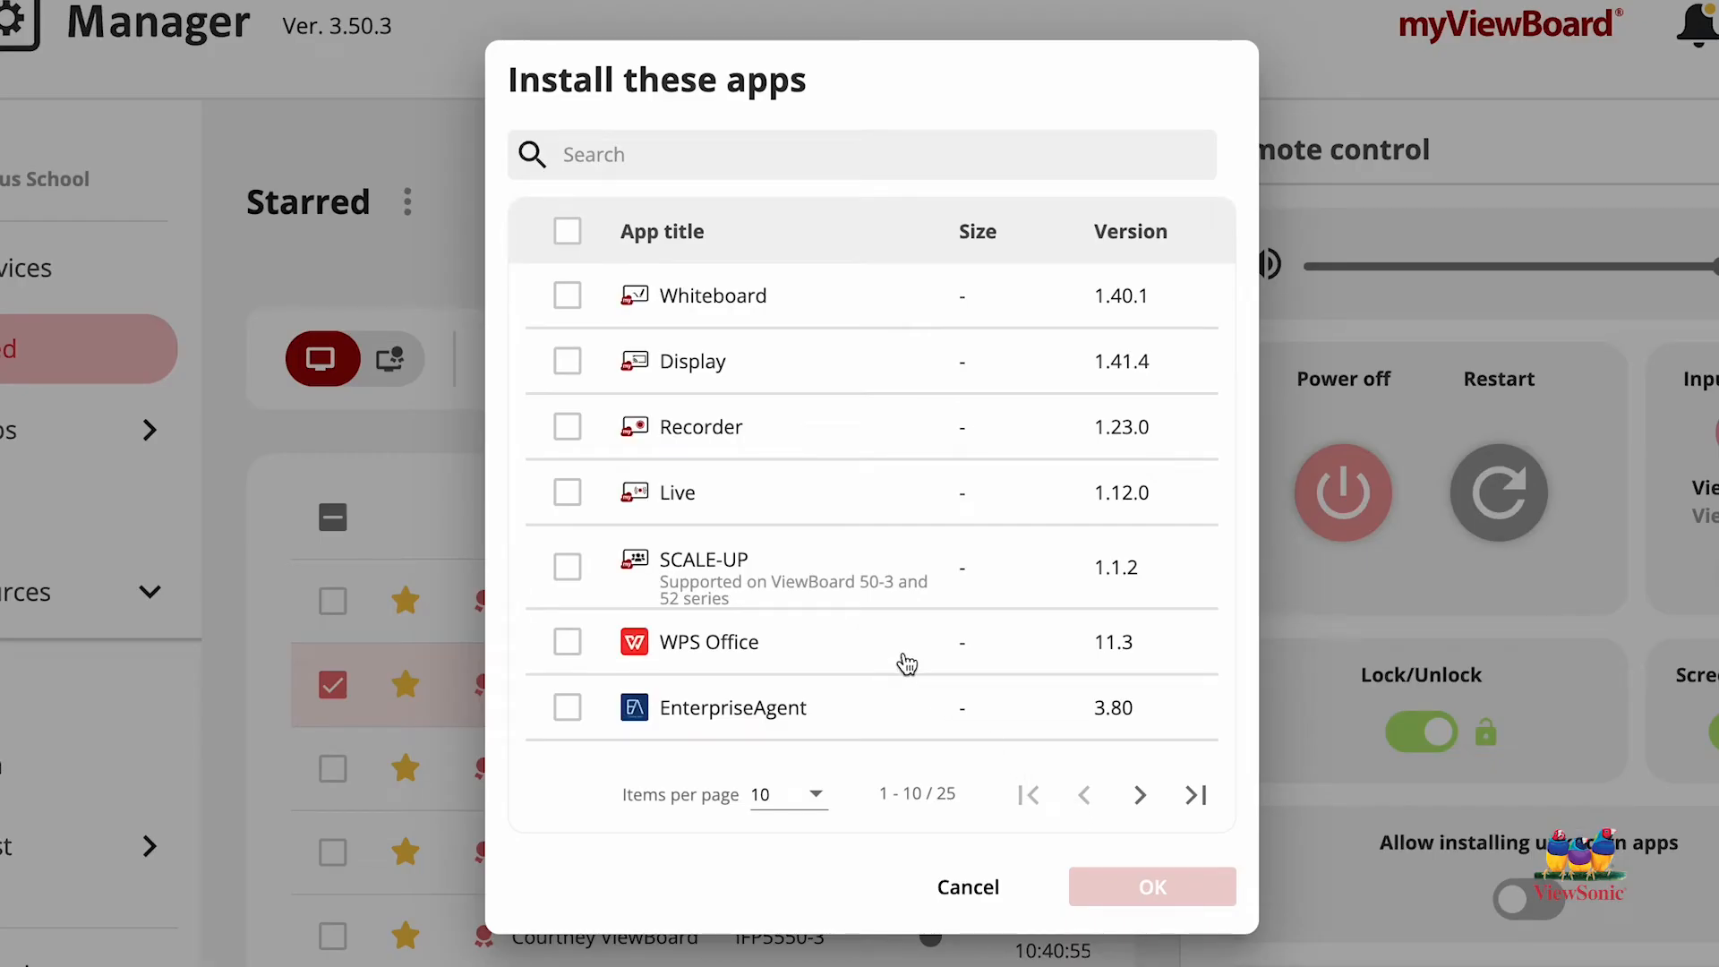
pyautogui.click(568, 492)
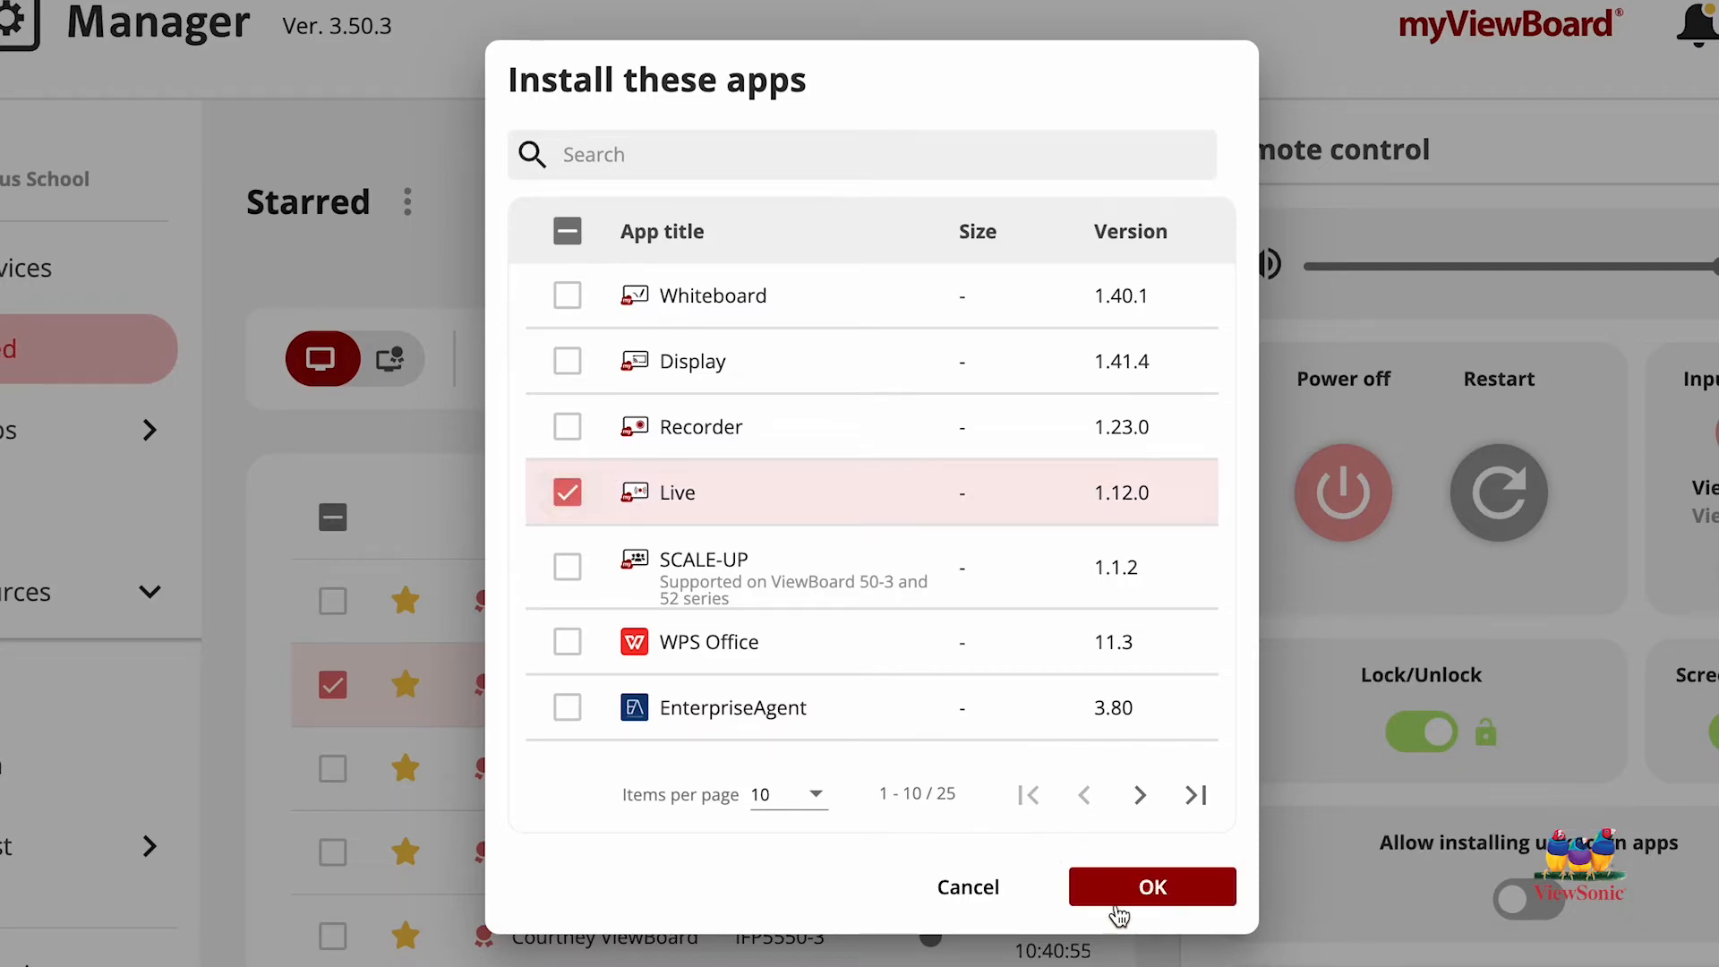
pyautogui.click(1151, 886)
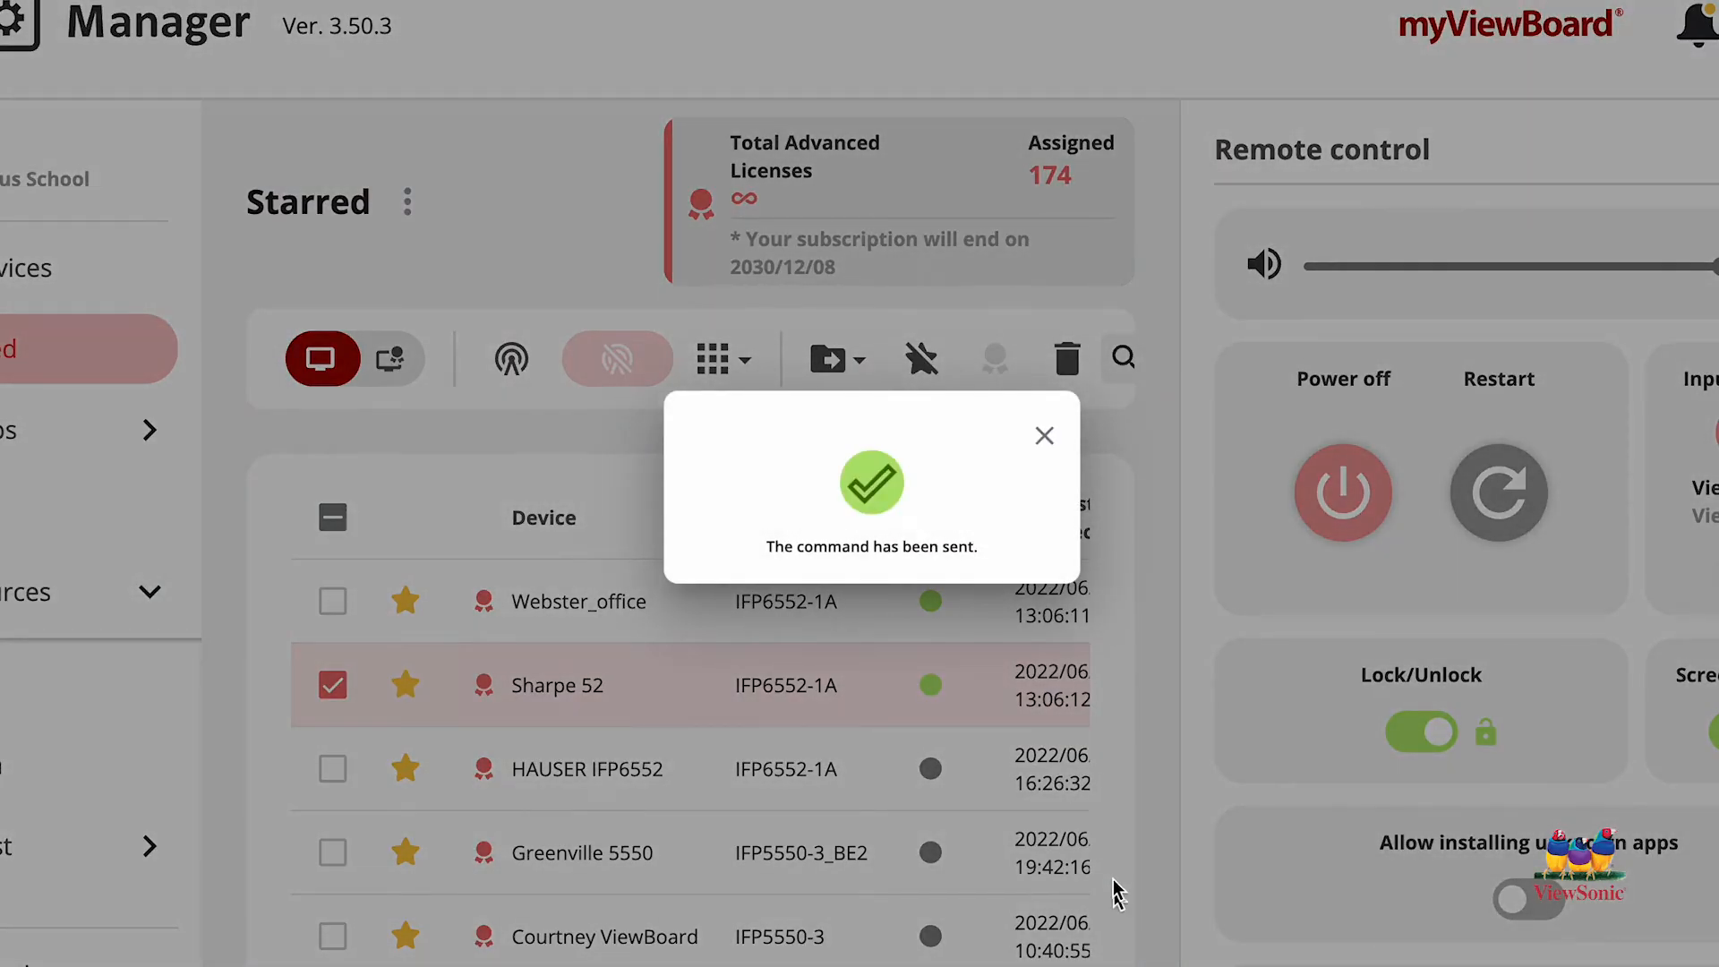
pyautogui.moveTo(1069, 495)
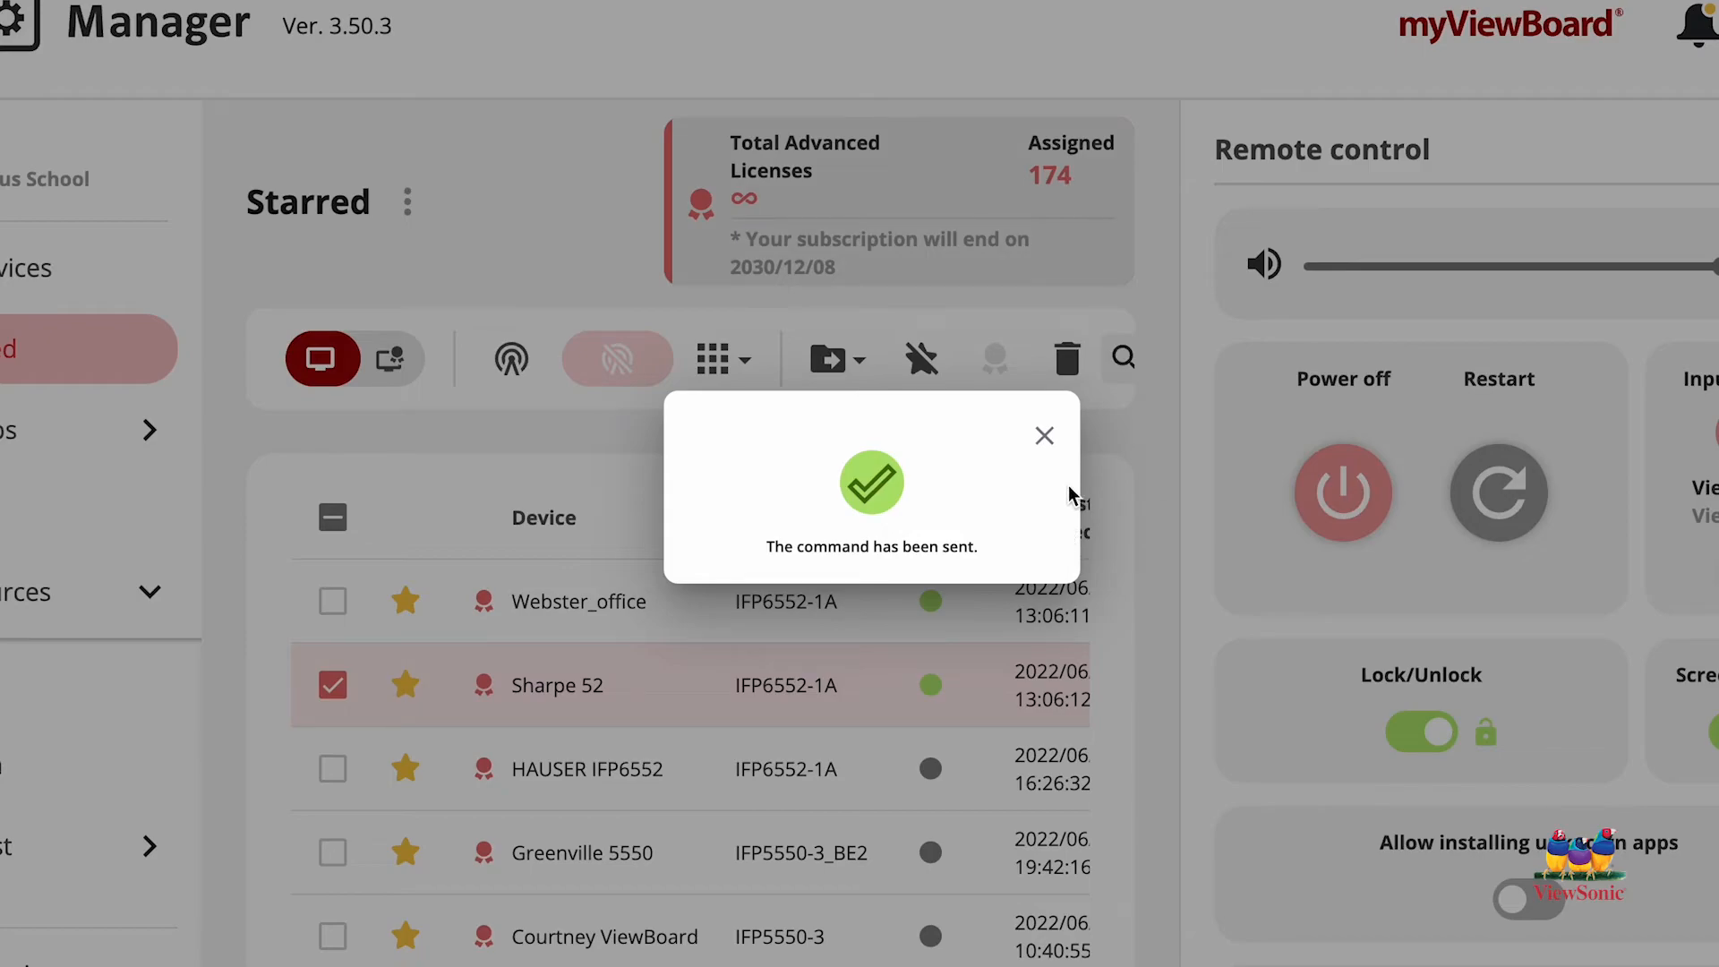